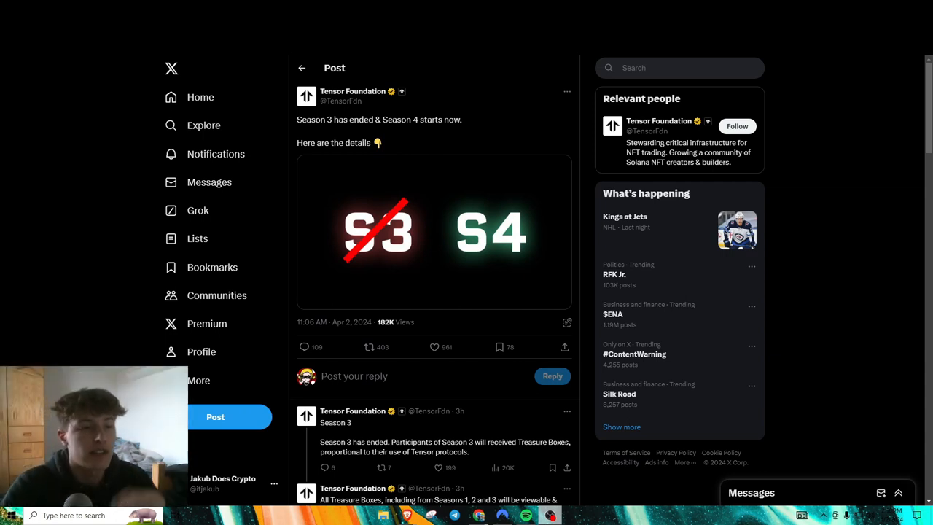
{"action": "mouse_move", "coordinate": [428, 132]}
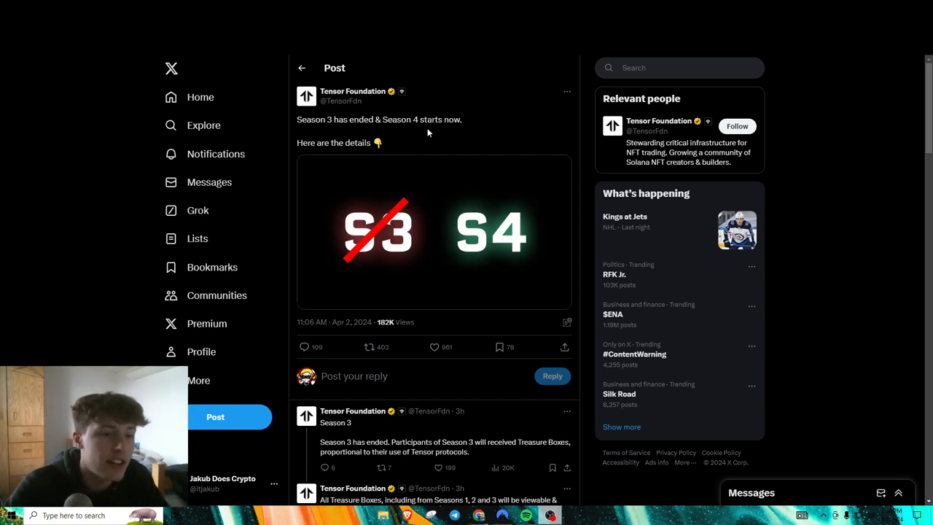
{"action": "mouse_move", "coordinate": [370, 220]}
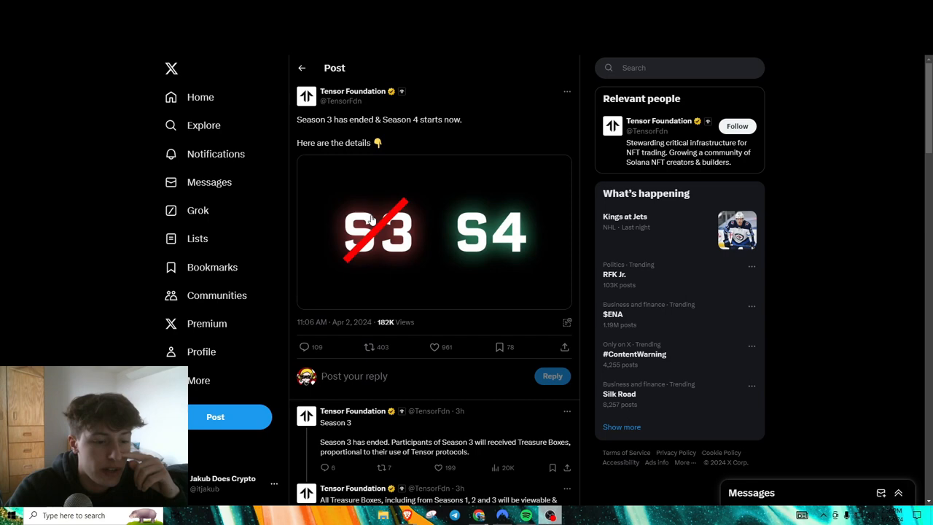
Scroll the page and highlight the sentence about earning 10,000 points.
{"action": "scroll", "scroll_direction": "down", "scroll_amount": 3}
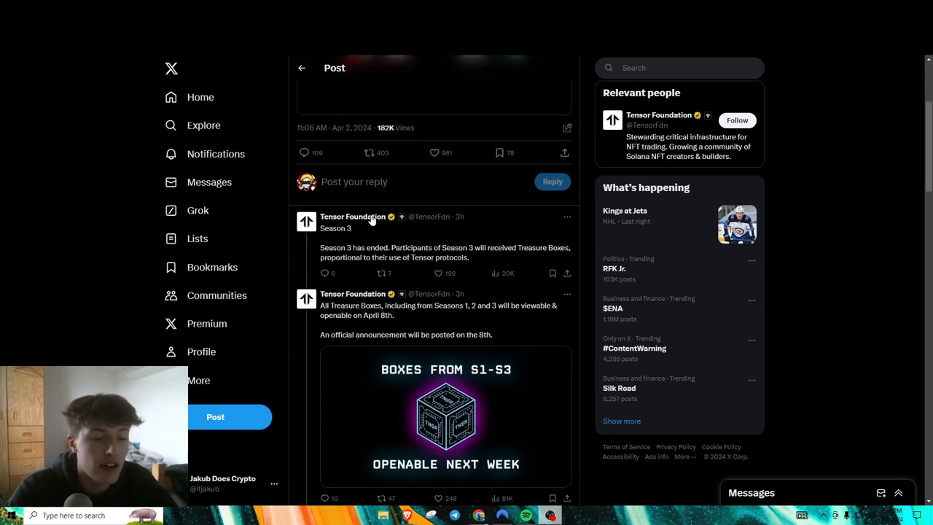
{"action": "scroll", "scroll_direction": "down", "scroll_amount": 3}
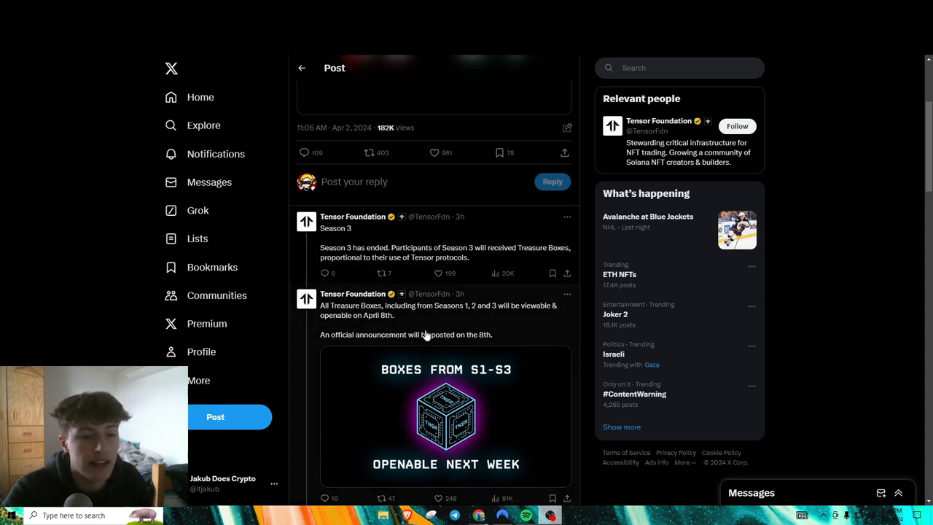
{"action": "mouse_move", "coordinate": [494, 343]}
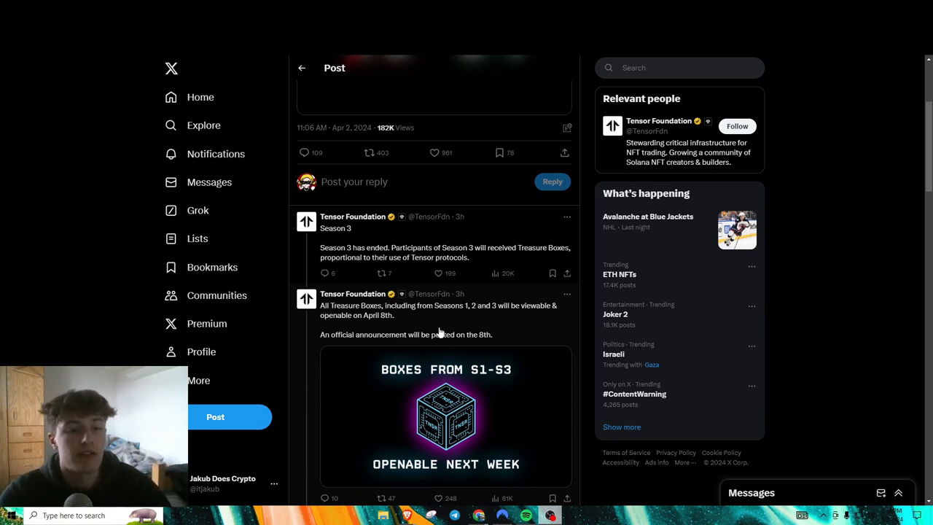
{"action": "mouse_move", "coordinate": [433, 293]}
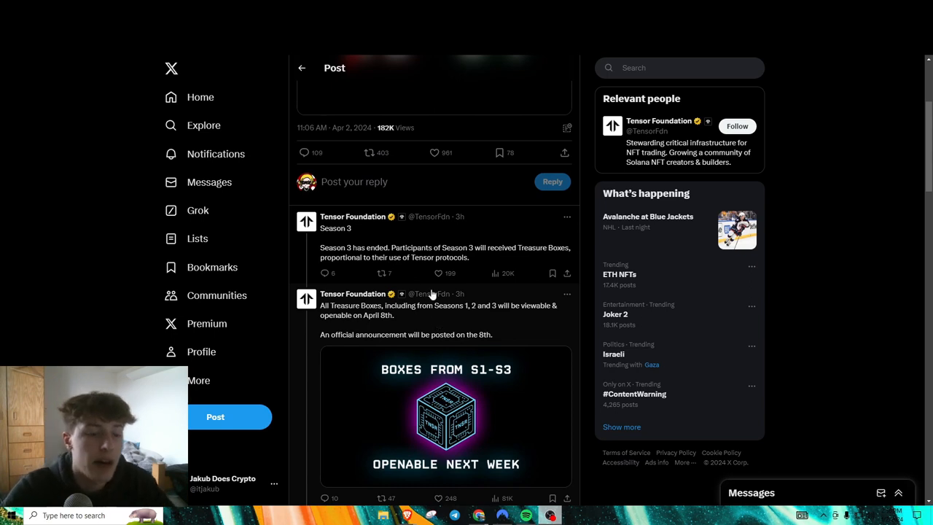
{"action": "scroll", "scroll_direction": "down", "scroll_amount": 3}
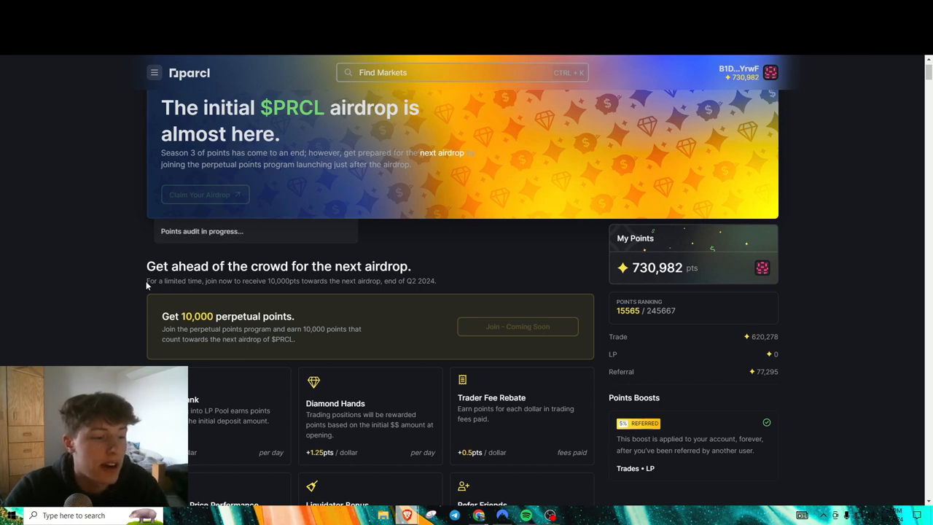
{"action": "left_click_drag", "start_coordinate": [146, 280], "coordinate": [437, 281]}
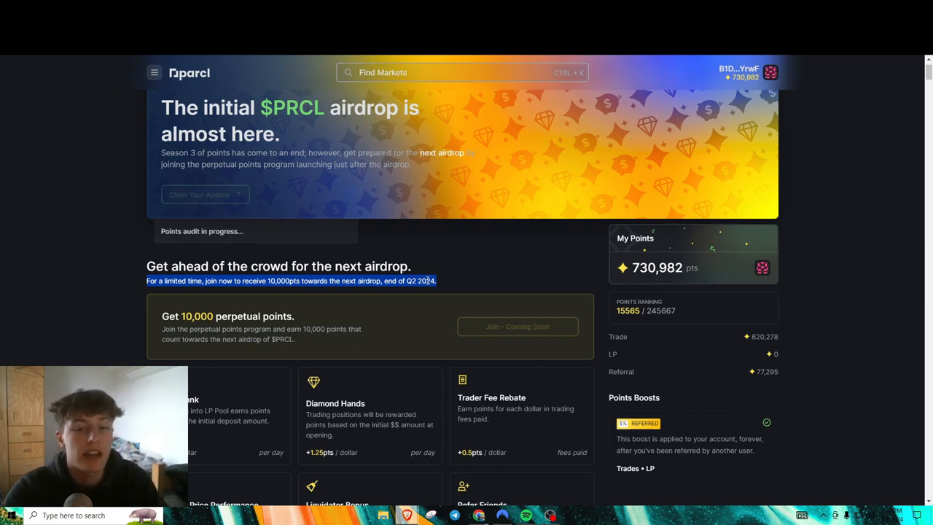
{"action": "scroll", "scroll_direction": "down", "scroll_amount": 3}
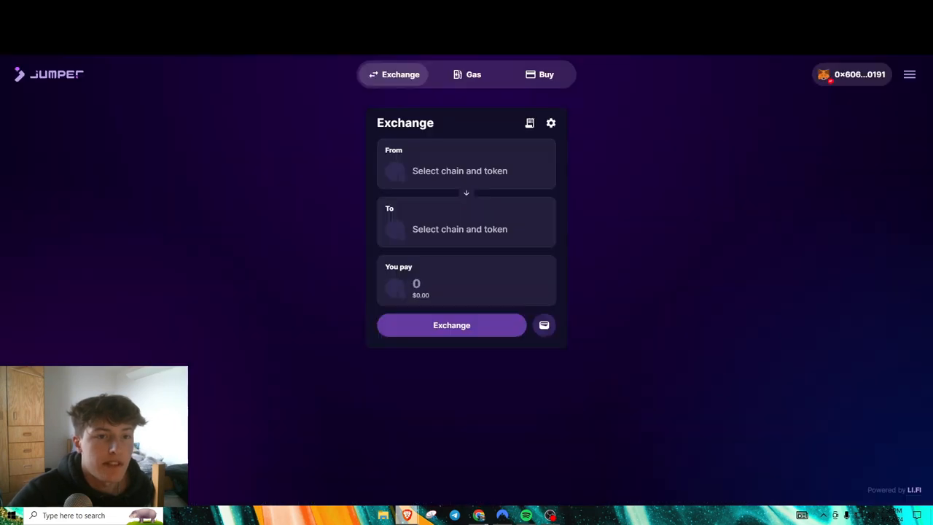
{"action": "mouse_move", "coordinate": [547, 189]}
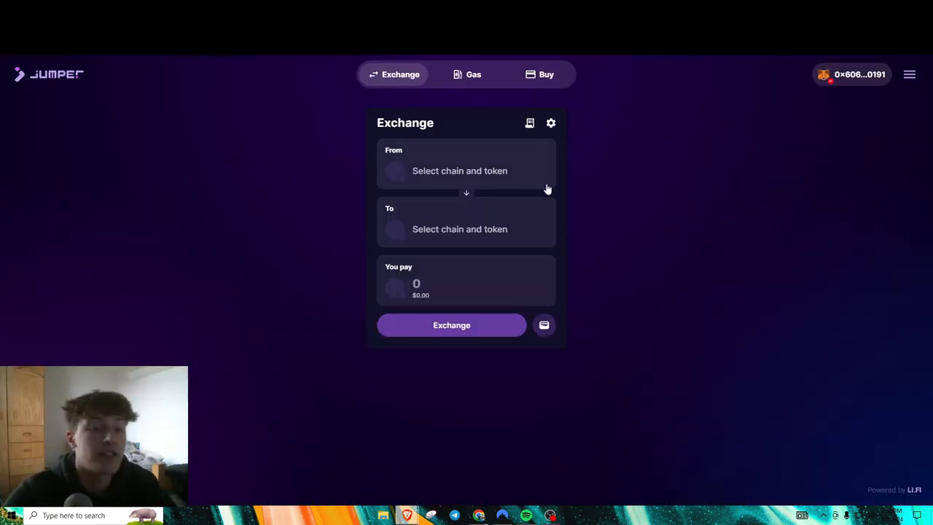
Open Jumper Profile from the menu and scroll its missions at 293 XP, level 8.
{"action": "left_click", "coordinate": [850, 75]}
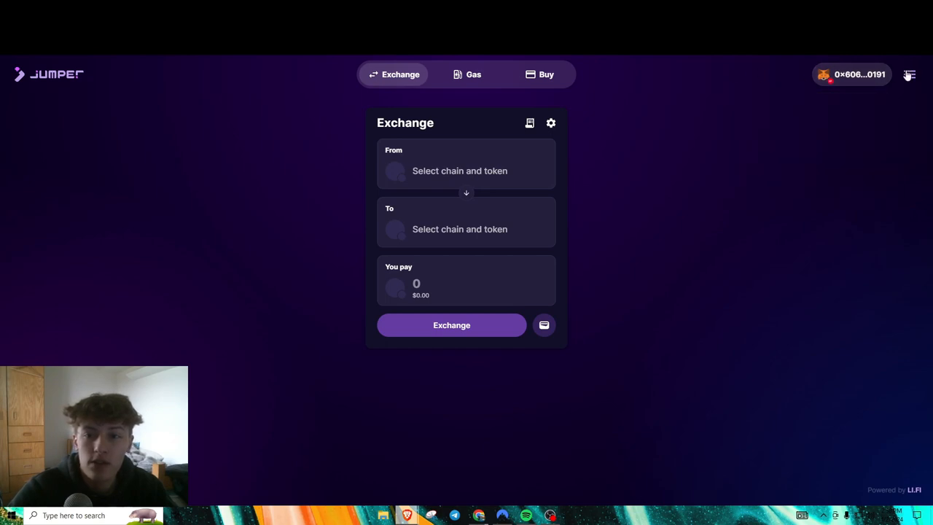
{"action": "left_click", "coordinate": [909, 75]}
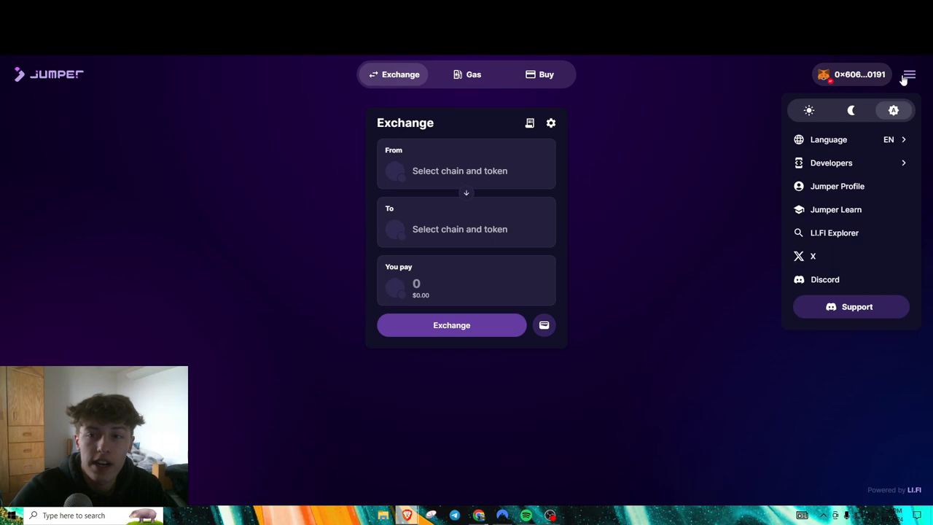
{"action": "left_click", "coordinate": [837, 186]}
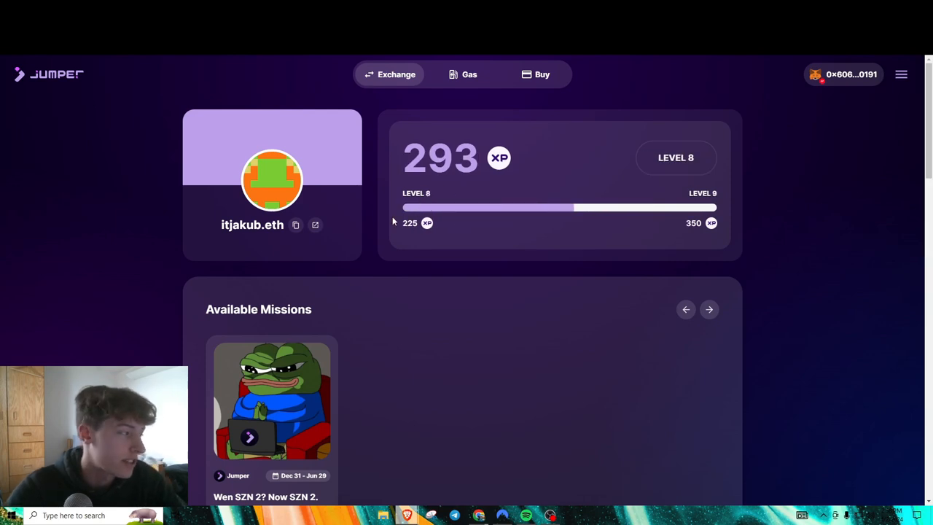
{"action": "mouse_move", "coordinate": [448, 188]}
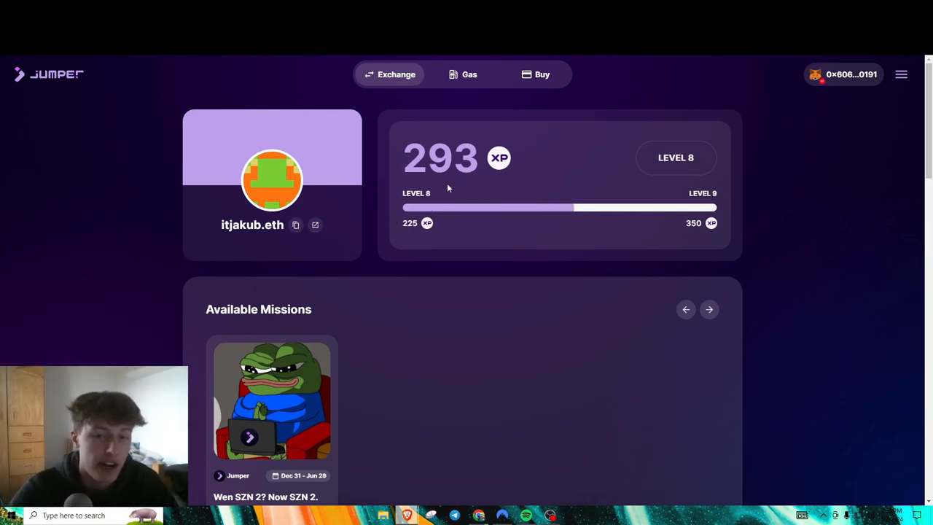
{"action": "scroll", "scroll_direction": "down", "scroll_amount": 3}
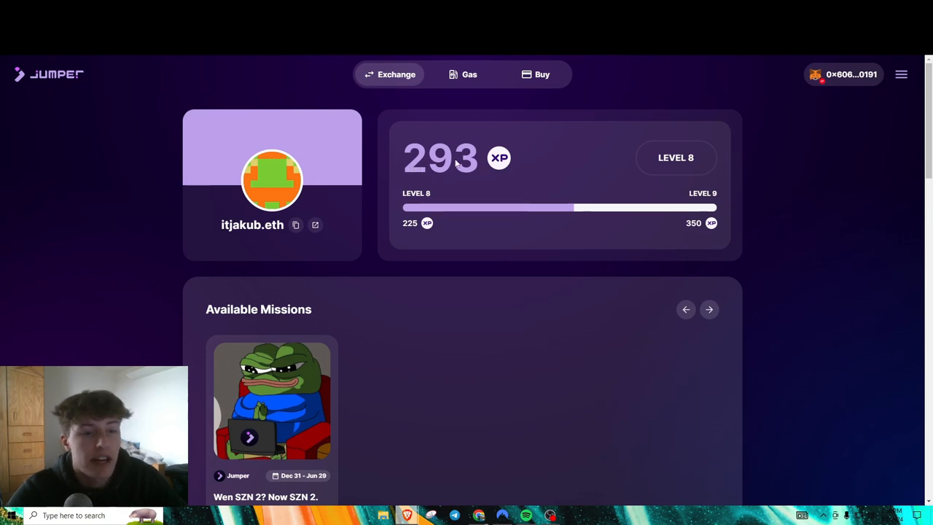
{"action": "scroll", "scroll_direction": "down", "scroll_amount": 3}
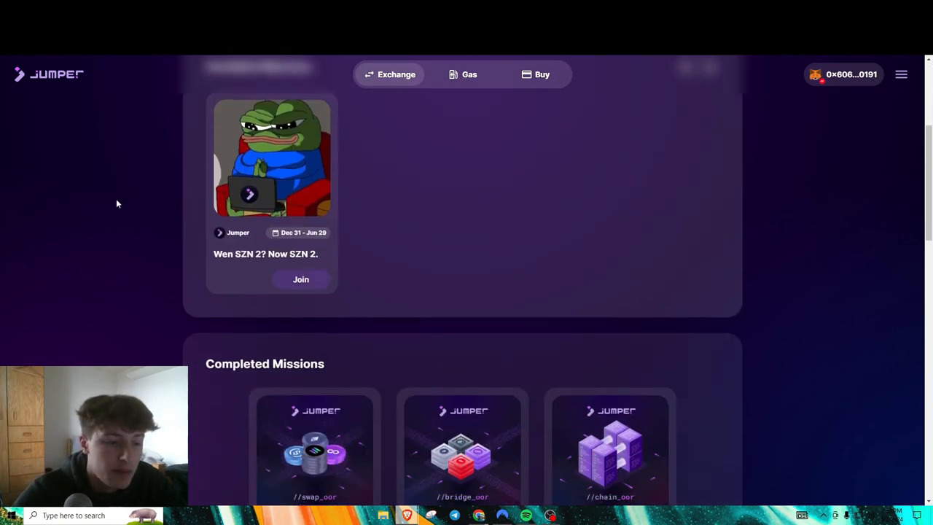
{"action": "scroll", "scroll_direction": "down", "scroll_amount": 3}
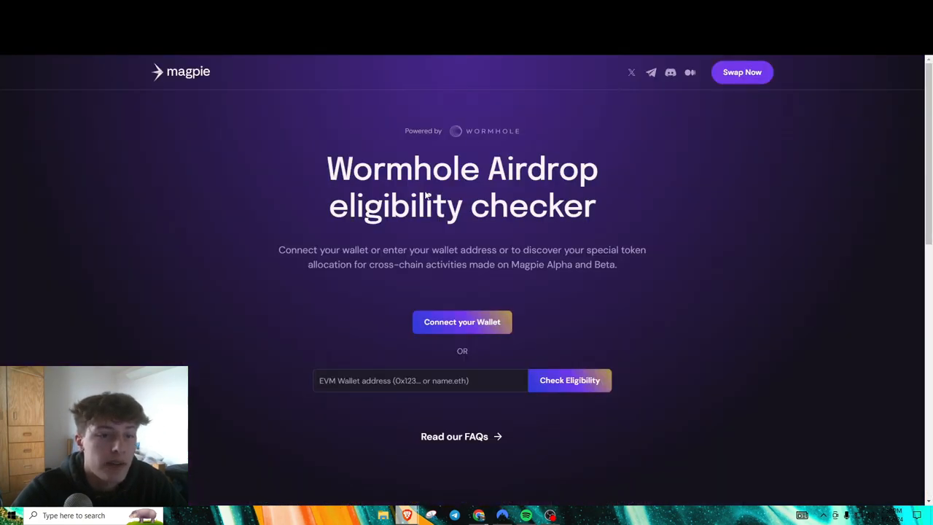
{"action": "mouse_move", "coordinate": [429, 195]}
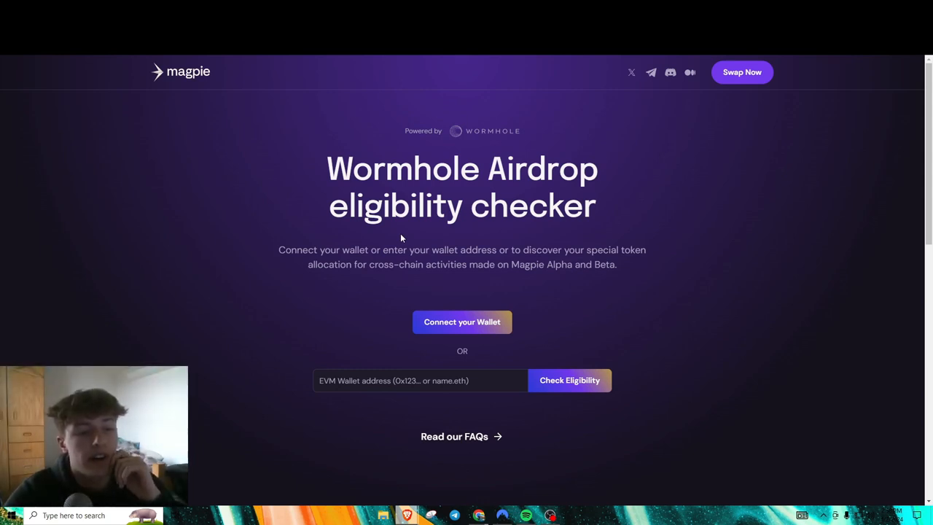
{"action": "left_click", "coordinate": [420, 380]}
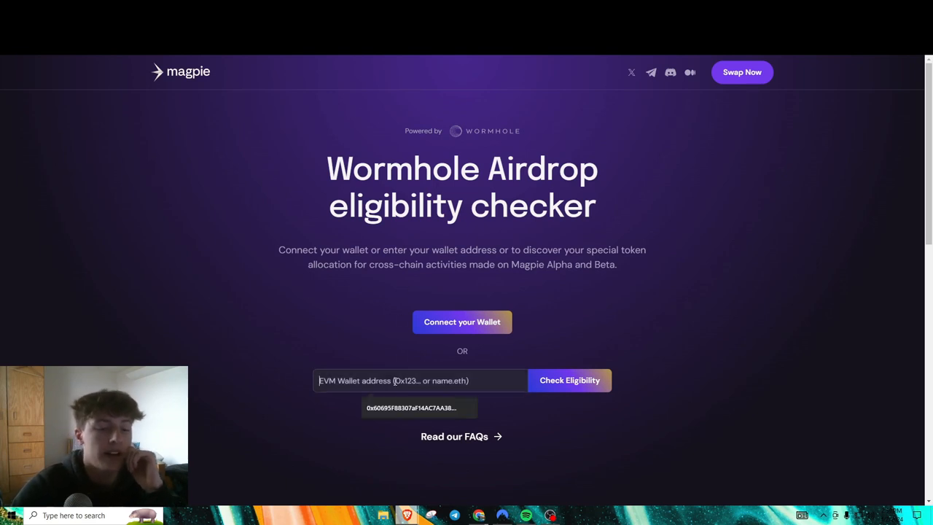
{"action": "mouse_move", "coordinate": [462, 322]}
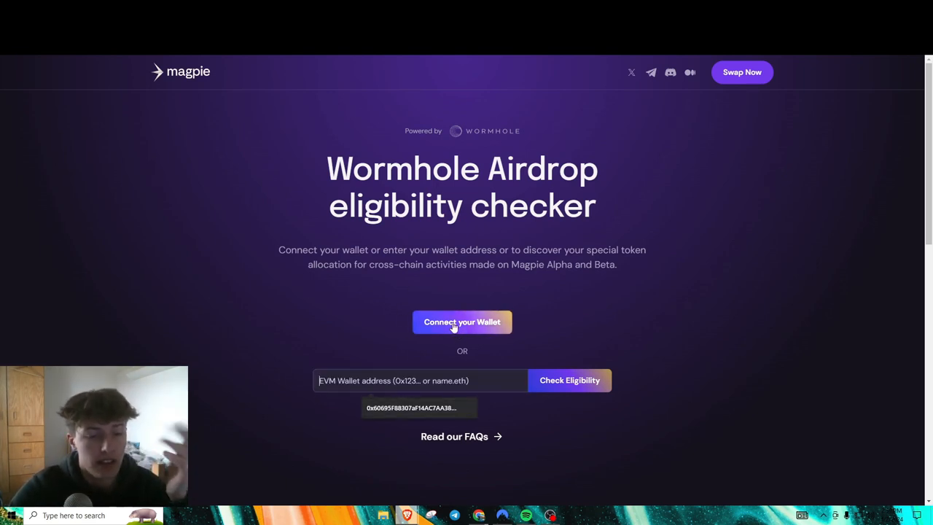
{"action": "mouse_move", "coordinate": [630, 330]}
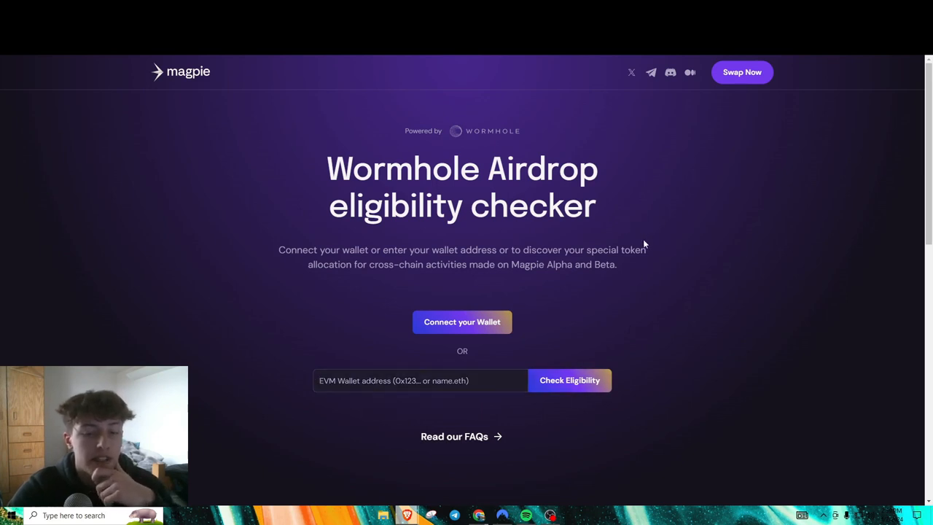
{"action": "mouse_move", "coordinate": [638, 240]}
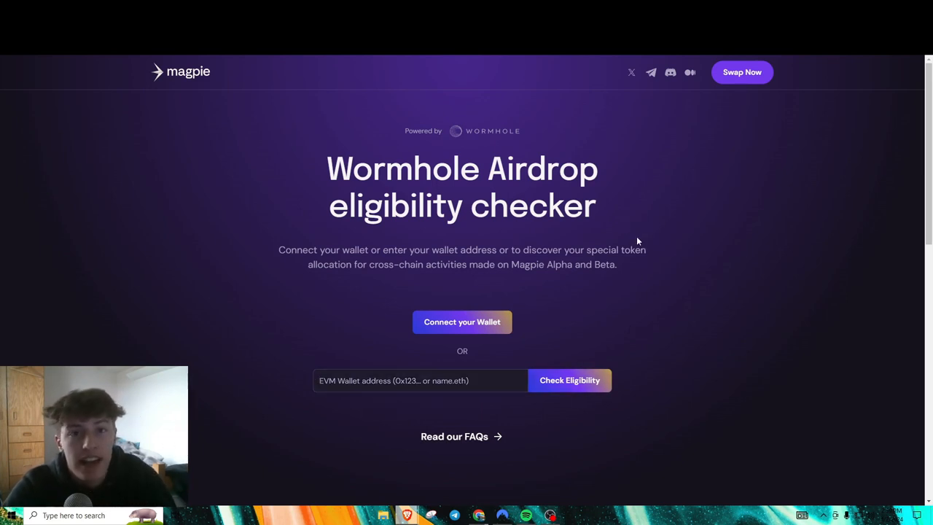
{"action": "mouse_move", "coordinate": [606, 226]}
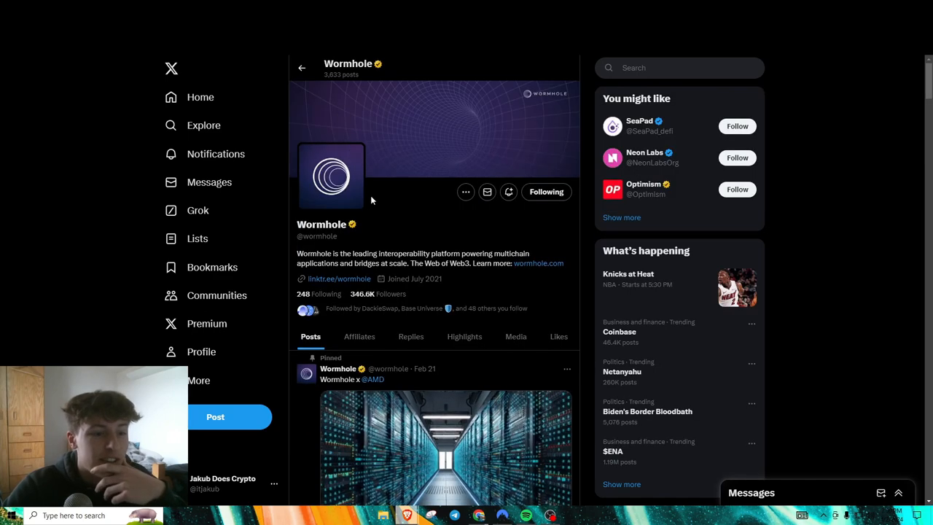
{"action": "scroll", "scroll_direction": "down", "scroll_amount": 3}
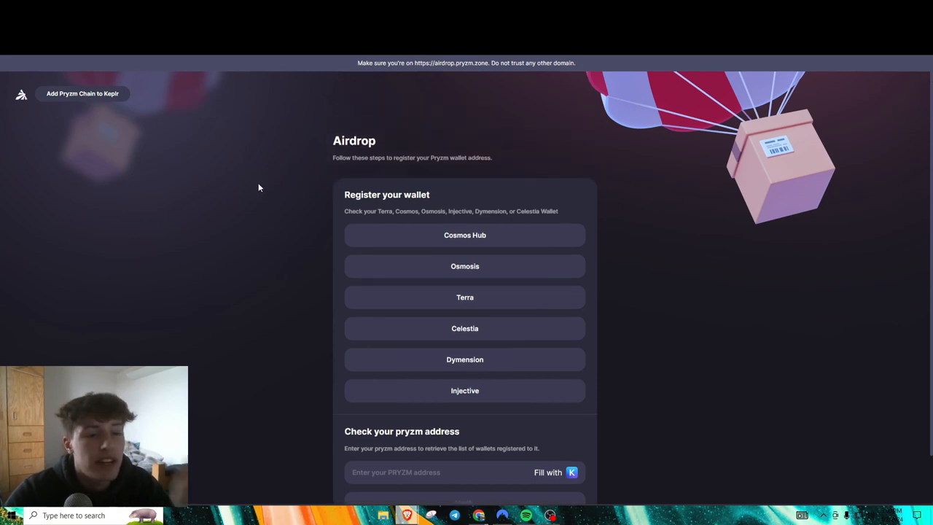
{"action": "mouse_move", "coordinate": [278, 195]}
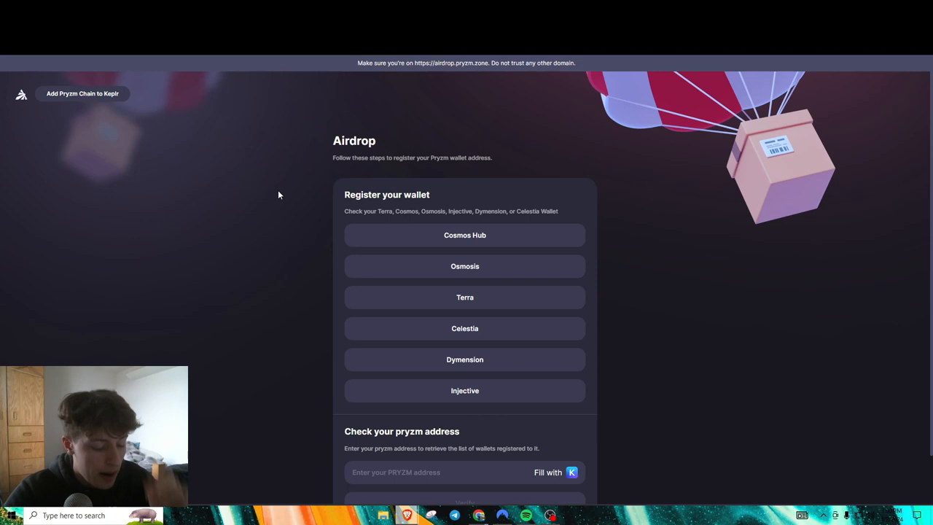
{"action": "mouse_move", "coordinate": [271, 196]}
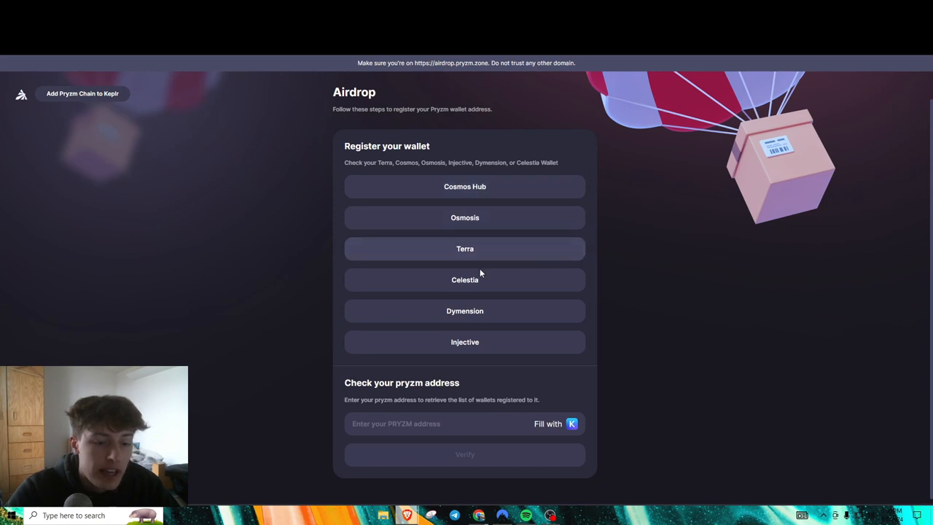
{"action": "mouse_move", "coordinate": [459, 360]}
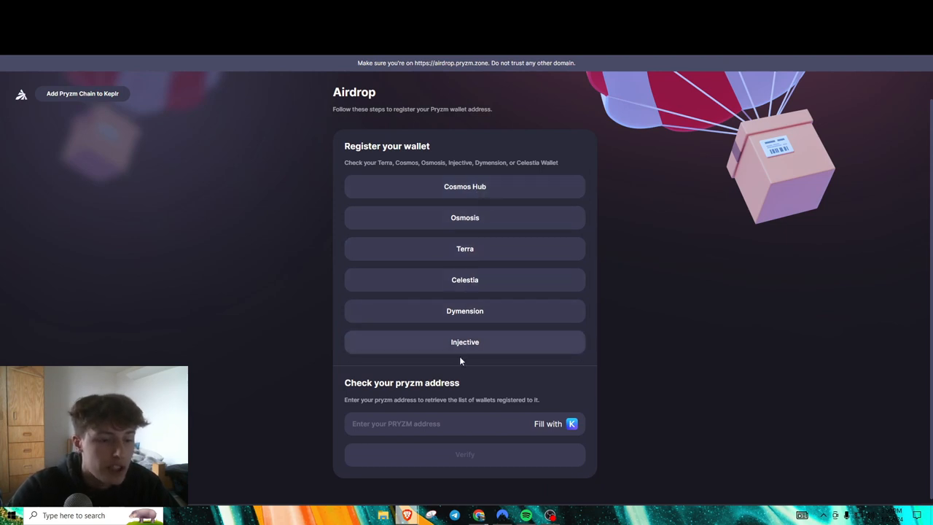
{"action": "mouse_move", "coordinate": [438, 338]}
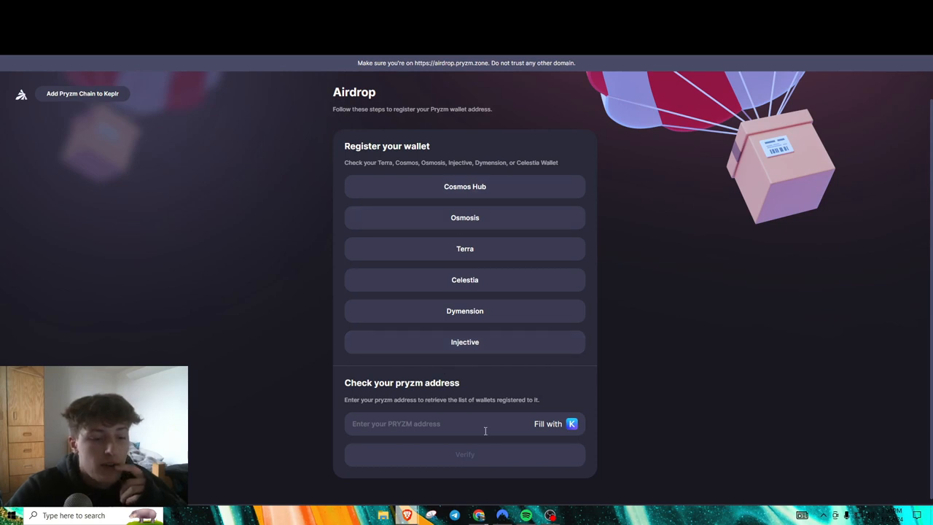
{"action": "mouse_move", "coordinate": [459, 410]}
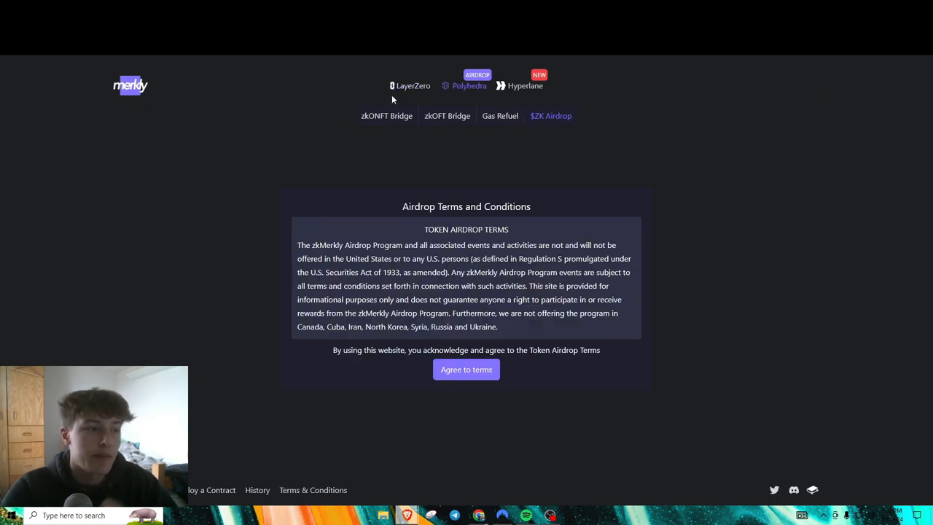
Agree to the terms and conditions on Merkly's Polyhedra $ZK airdrop page.
{"action": "left_click", "coordinate": [466, 368]}
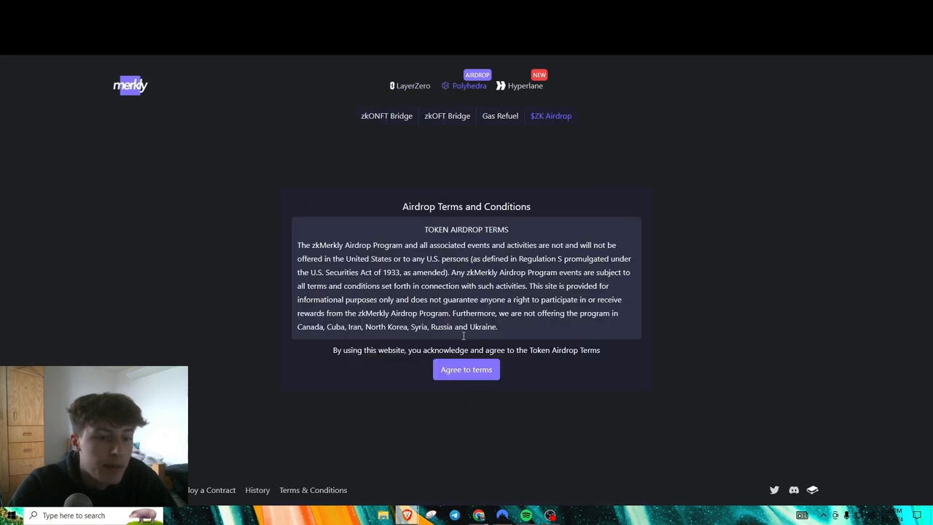
{"action": "left_click", "coordinate": [466, 369]}
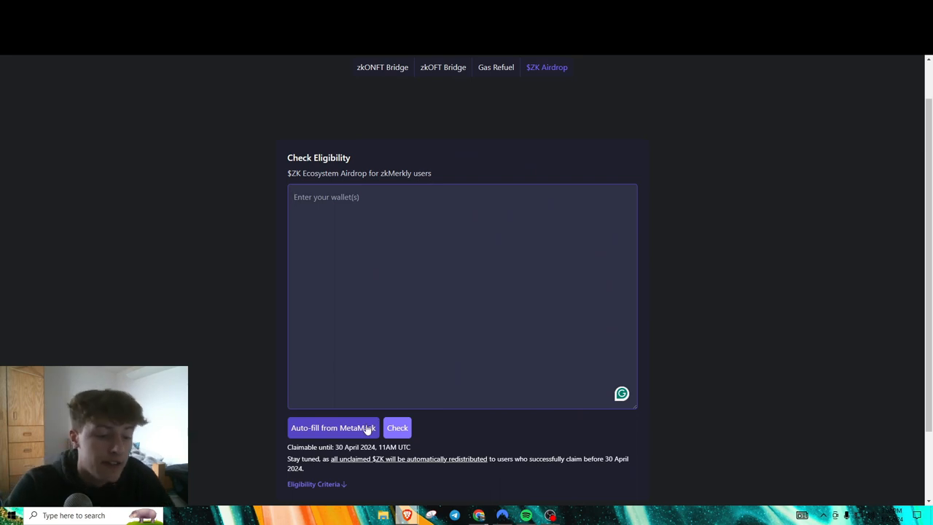
Skim the $ZK Check Eligibility form without entering a wallet, then go to Hyperlane.
{"action": "scroll", "scroll_direction": "down", "scroll_amount": 3}
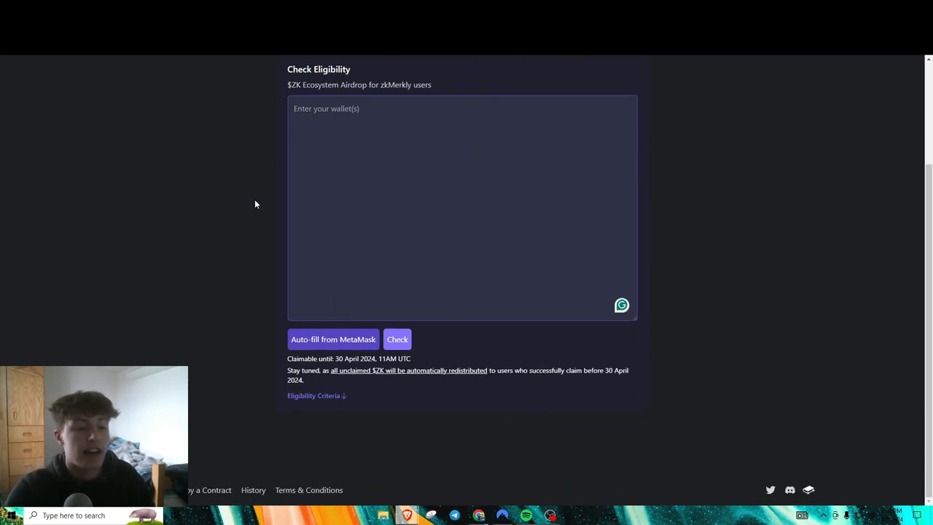
{"action": "scroll", "scroll_direction": "up", "scroll_amount": 3}
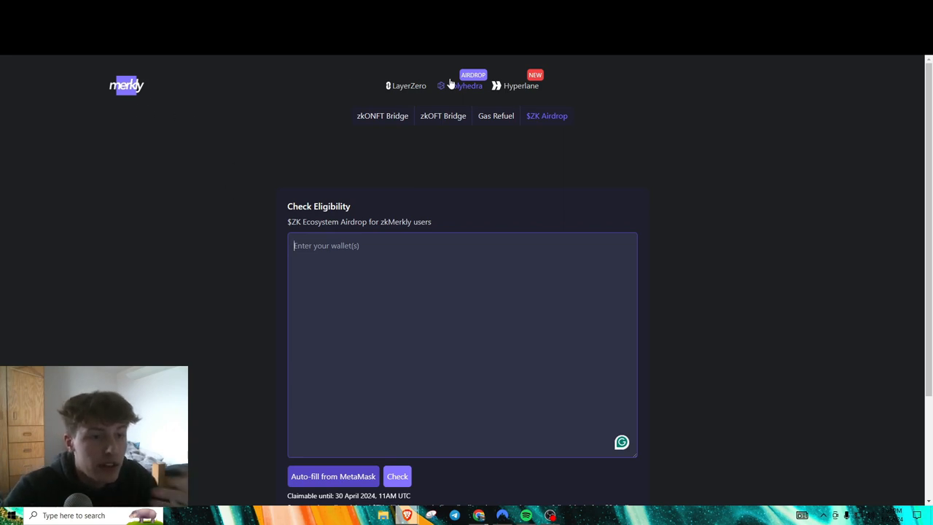
{"action": "mouse_move", "coordinate": [268, 191]}
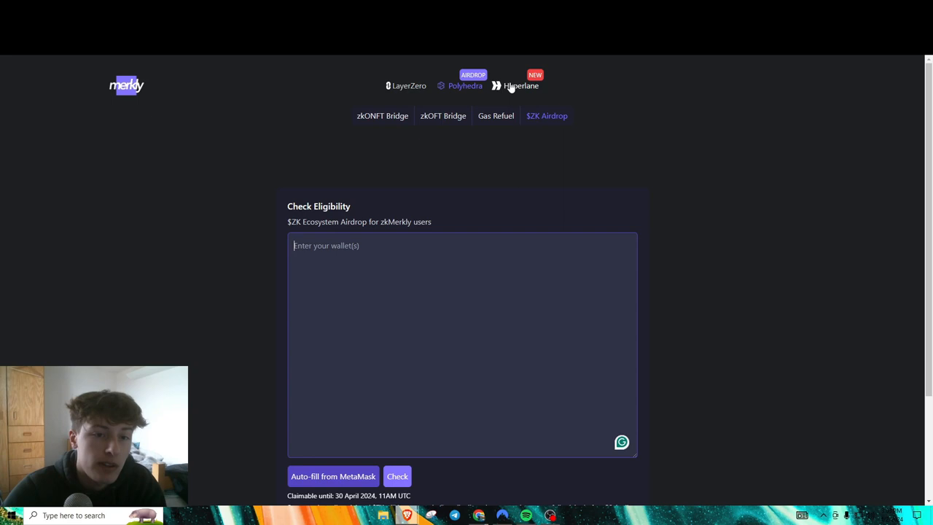
{"action": "left_click", "coordinate": [521, 85]}
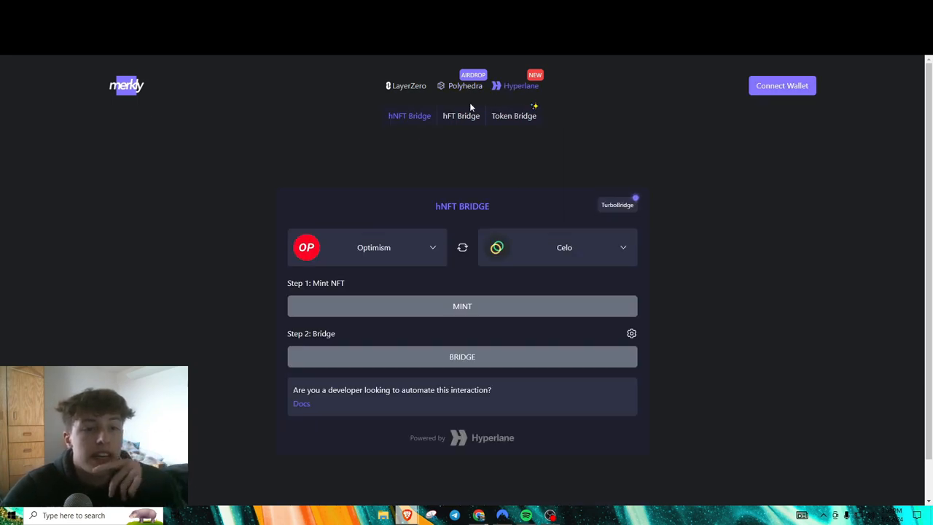
Open the Hyperlane Token Bridge, swap Base and Scroll and back, then return to Polyhedra.
{"action": "left_click", "coordinate": [514, 115]}
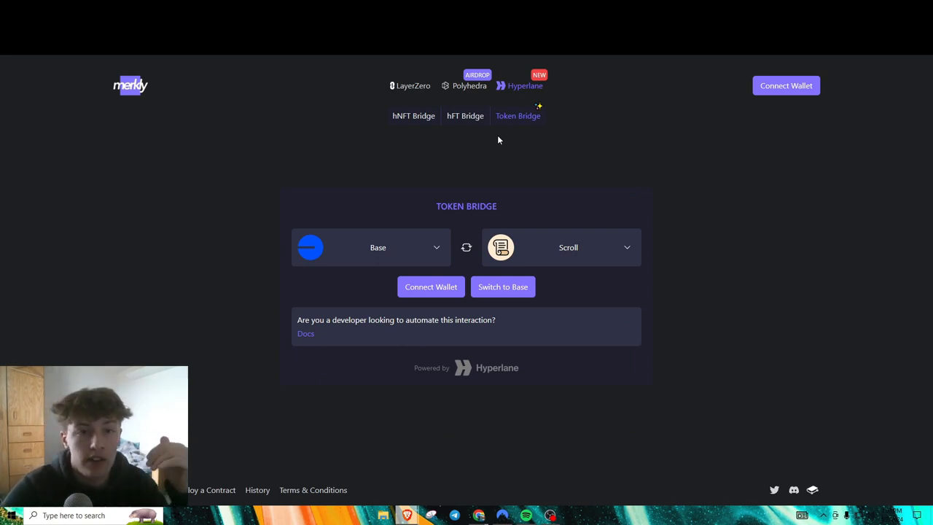
{"action": "mouse_move", "coordinate": [499, 122]}
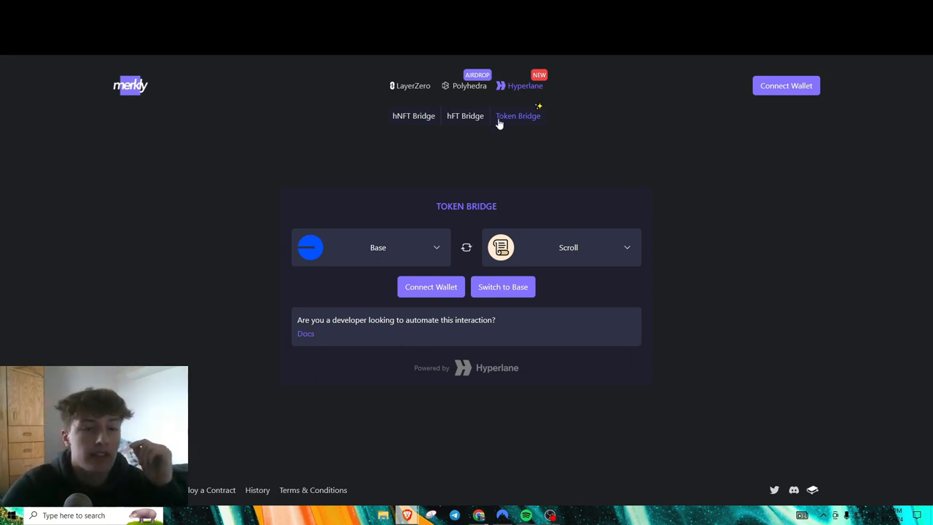
{"action": "left_click", "coordinate": [465, 247]}
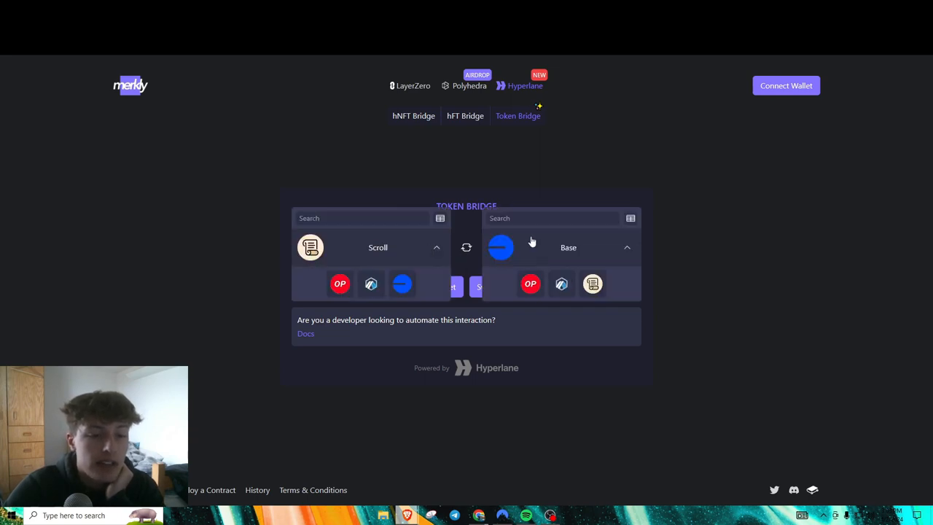
{"action": "mouse_move", "coordinate": [613, 265]}
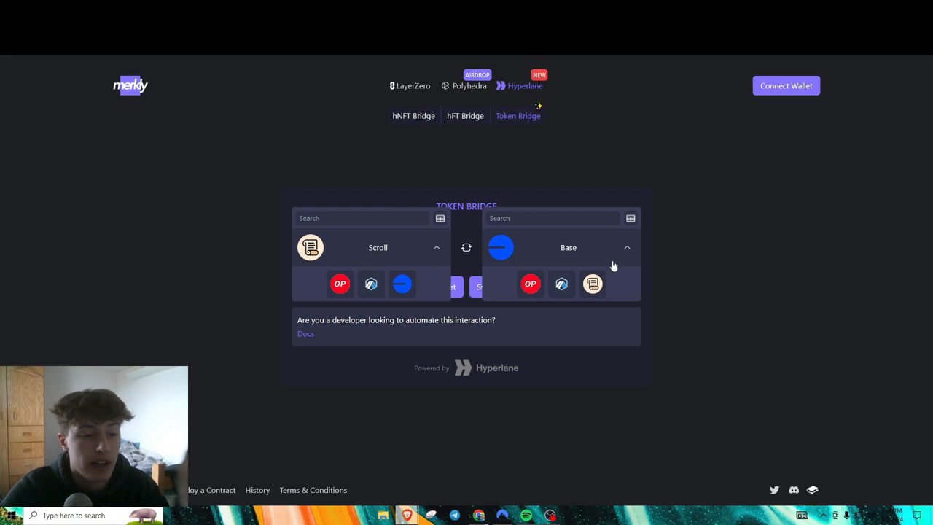
{"action": "mouse_move", "coordinate": [466, 247]}
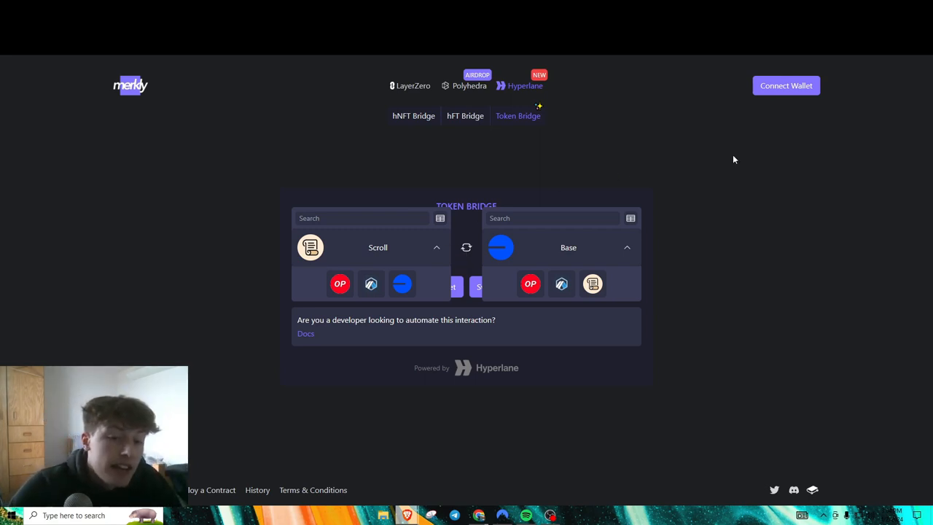
{"action": "mouse_move", "coordinate": [726, 73]}
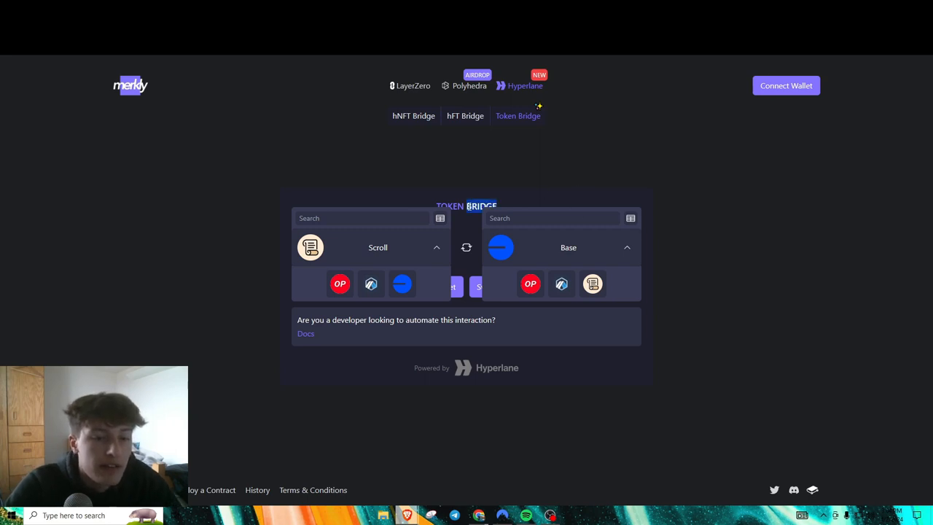
{"action": "left_click", "coordinate": [466, 247]}
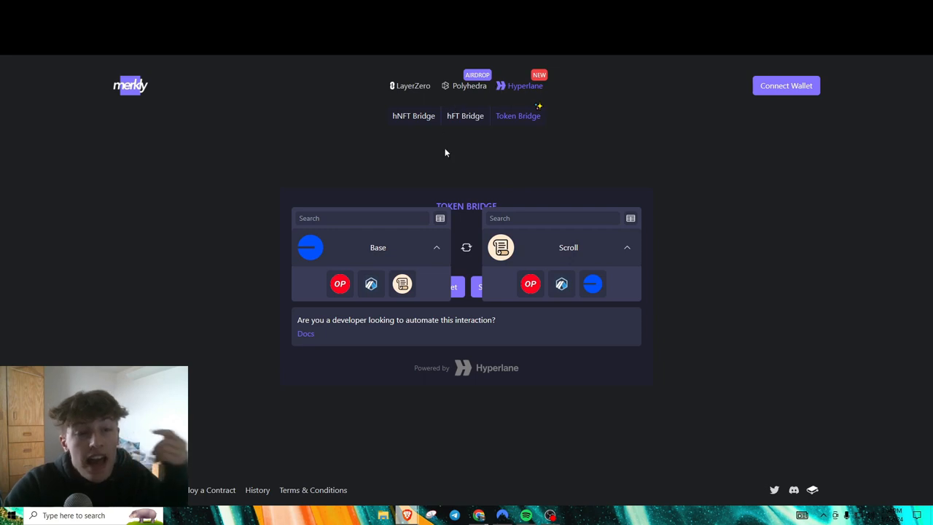
{"action": "left_click", "coordinate": [468, 85]}
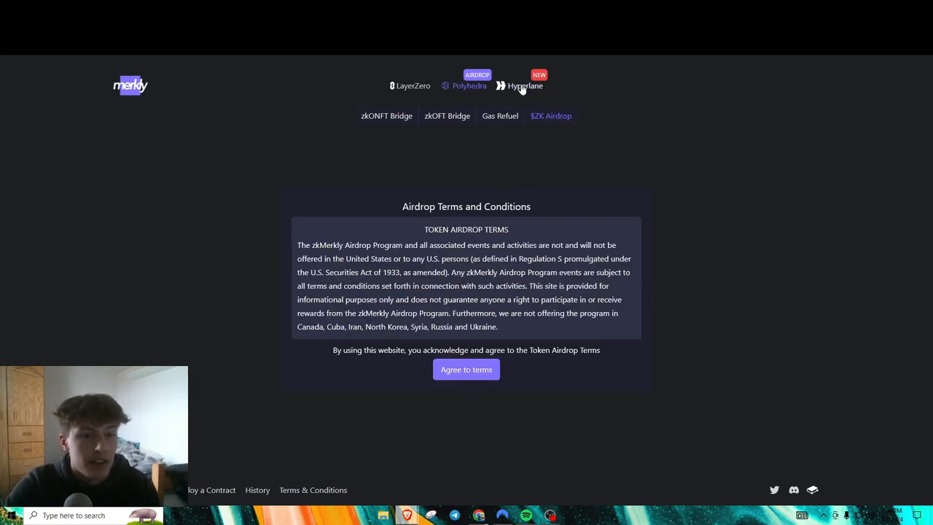
Toggle between Hyperlane and Polyhedra, then open the Token Bridge routing Scroll to Base.
{"action": "left_click", "coordinate": [466, 368]}
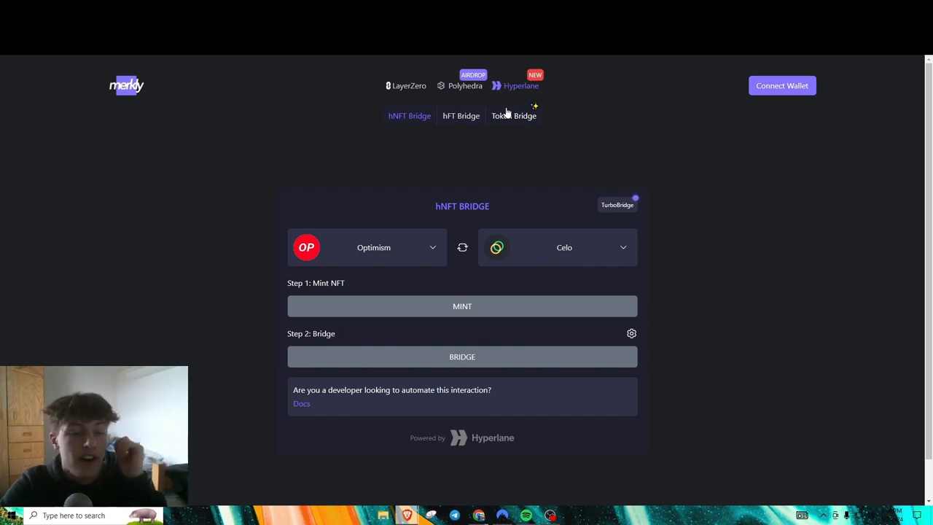
{"action": "mouse_move", "coordinate": [659, 134]}
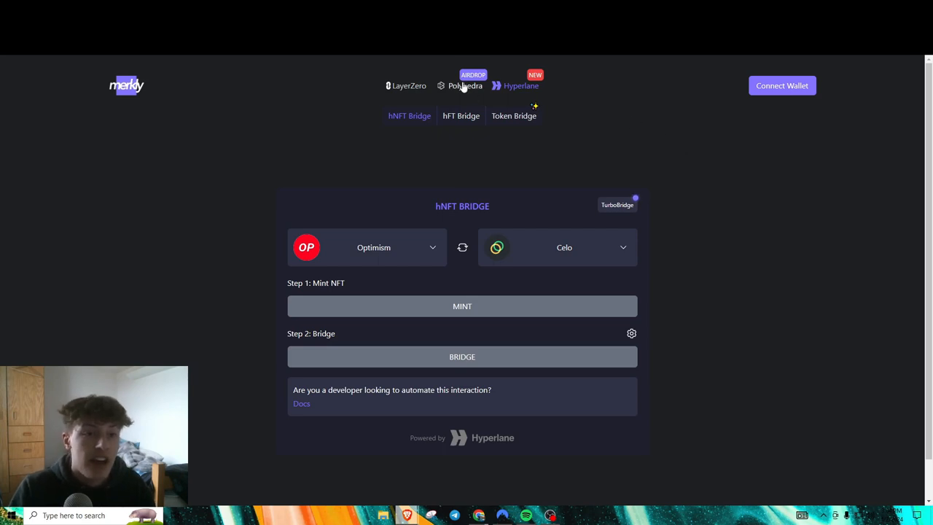
{"action": "left_click", "coordinate": [470, 85]}
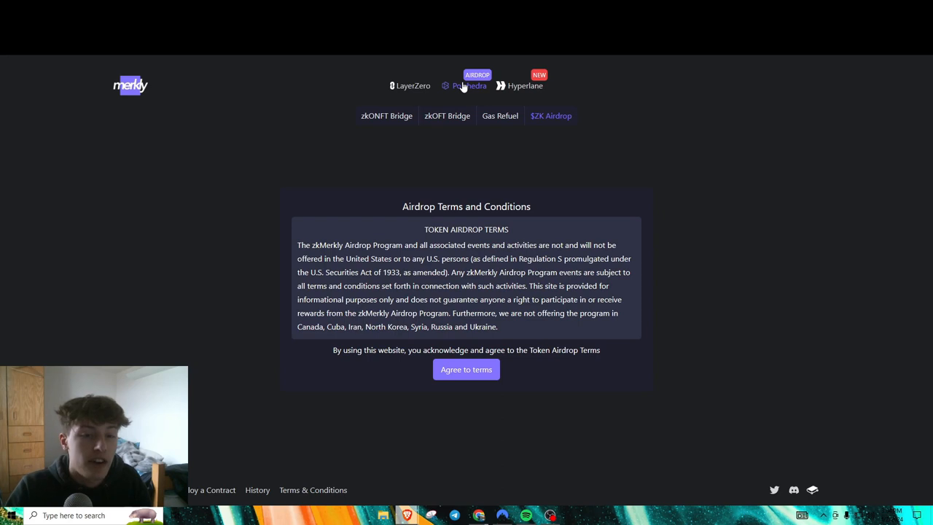
{"action": "left_click", "coordinate": [466, 369]}
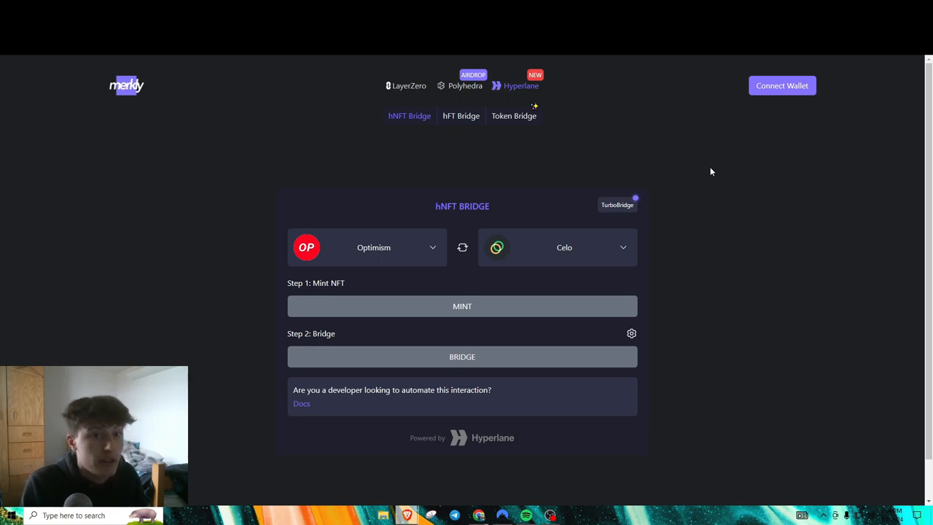
{"action": "mouse_move", "coordinate": [602, 74]}
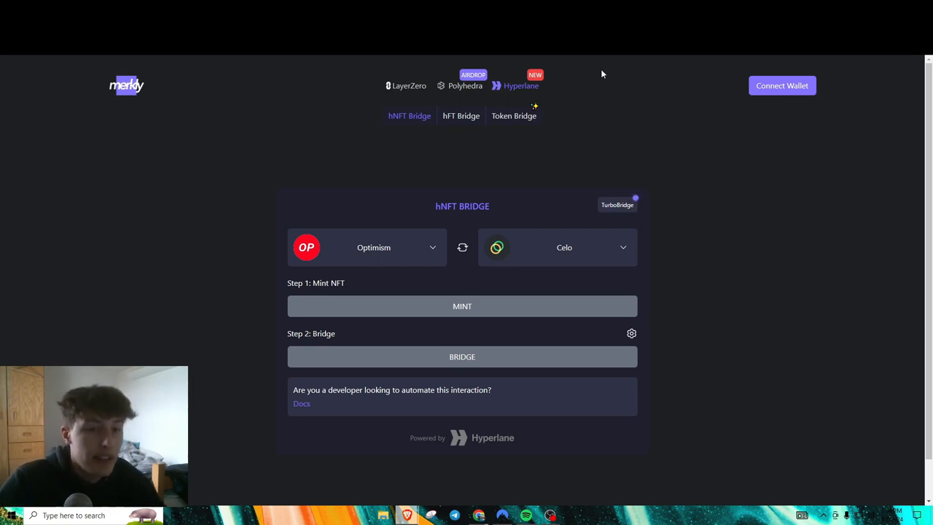
{"action": "mouse_move", "coordinate": [602, 101]}
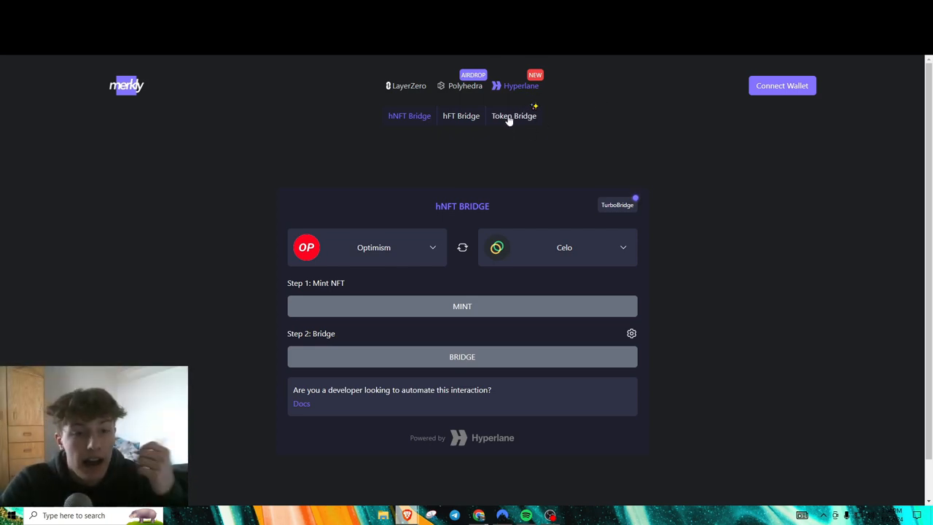
{"action": "left_click", "coordinate": [513, 116]}
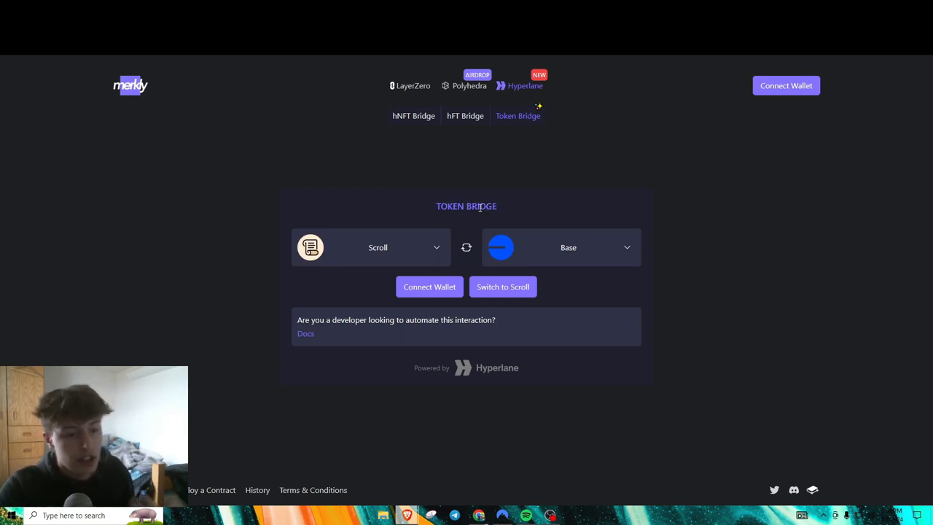
{"action": "mouse_move", "coordinate": [539, 214]}
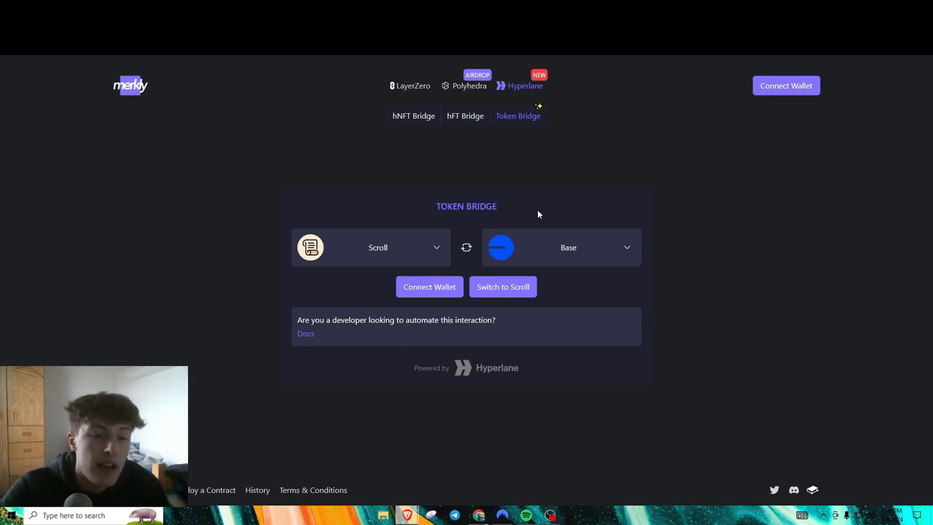